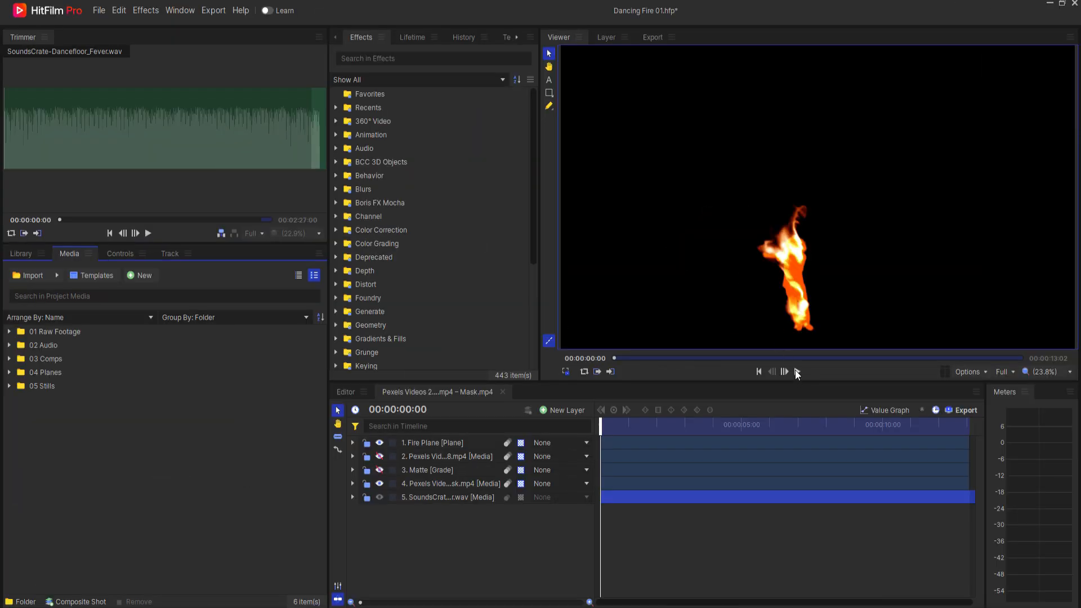
Preview the Dancing Fire composite by playing it back, then pausing
left_click(797, 372)
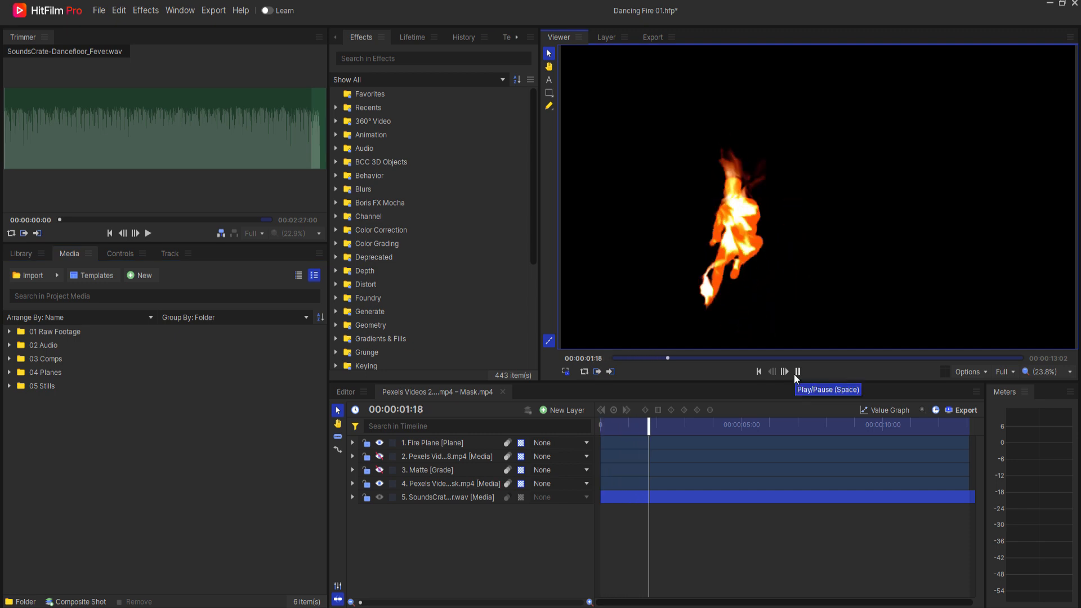
left_click(797, 371)
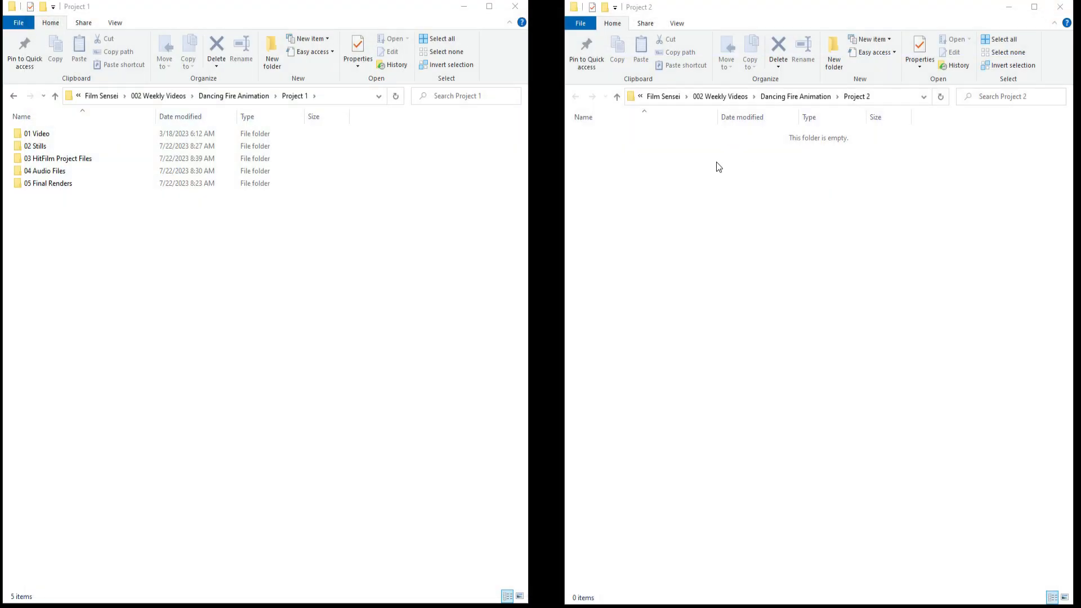
mouse_move(158, 95)
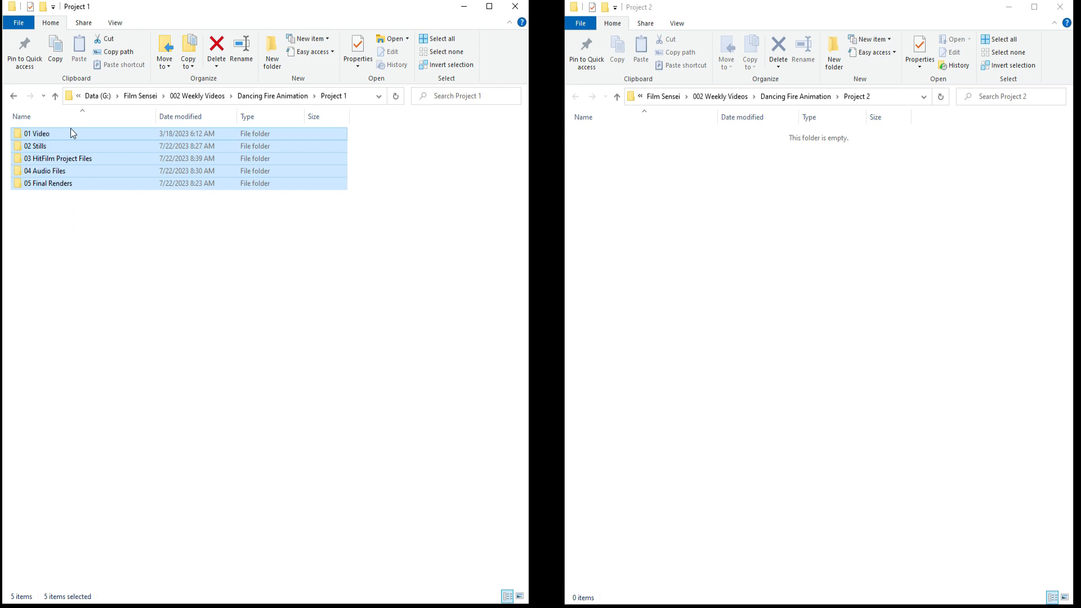
Cut the five selected project folders from Project 1 and paste them into Project 2
right_click(72, 133)
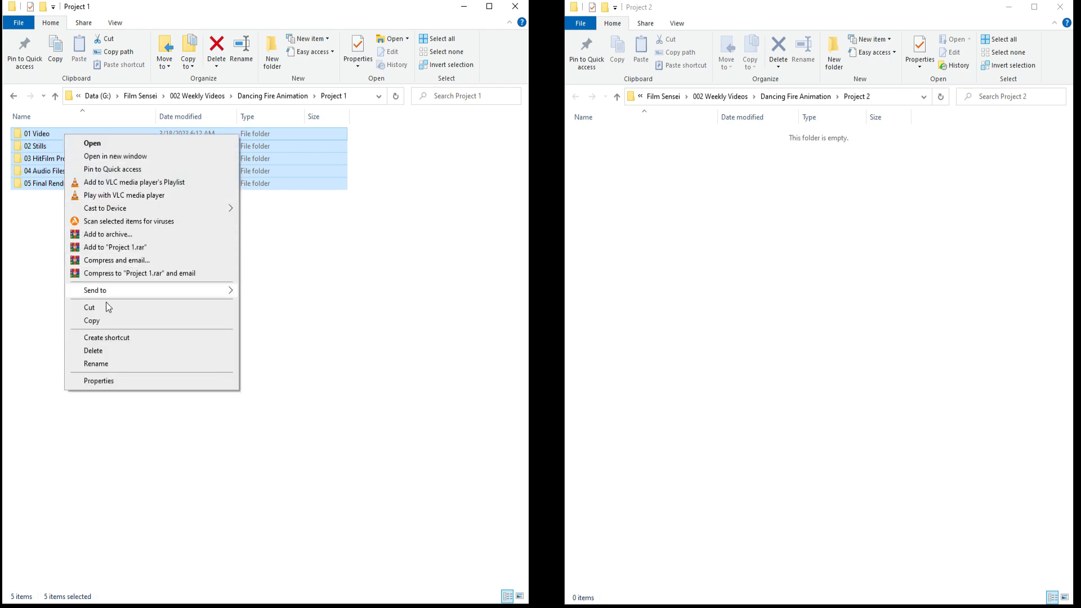
left_click(246, 243)
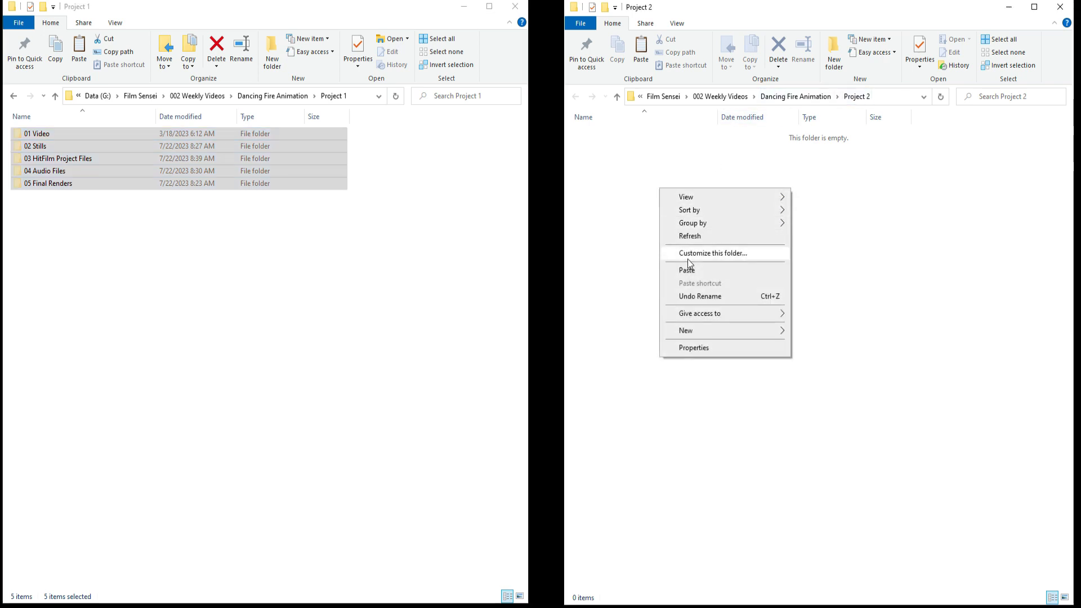
left_click(687, 269)
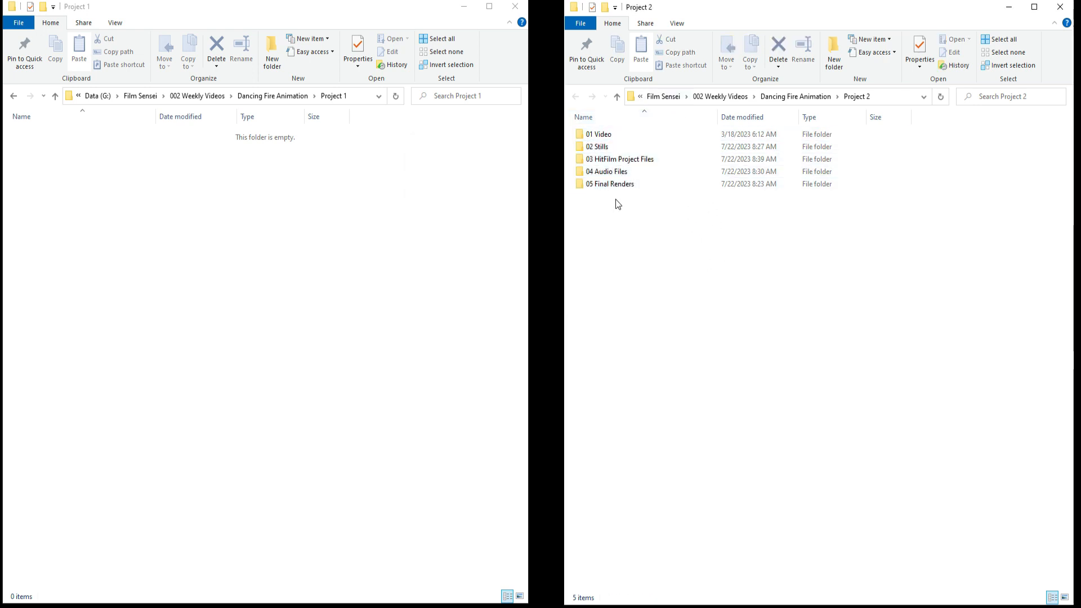
Browse into the moved folders inside Project 2 to check their contents
double_click(597, 147)
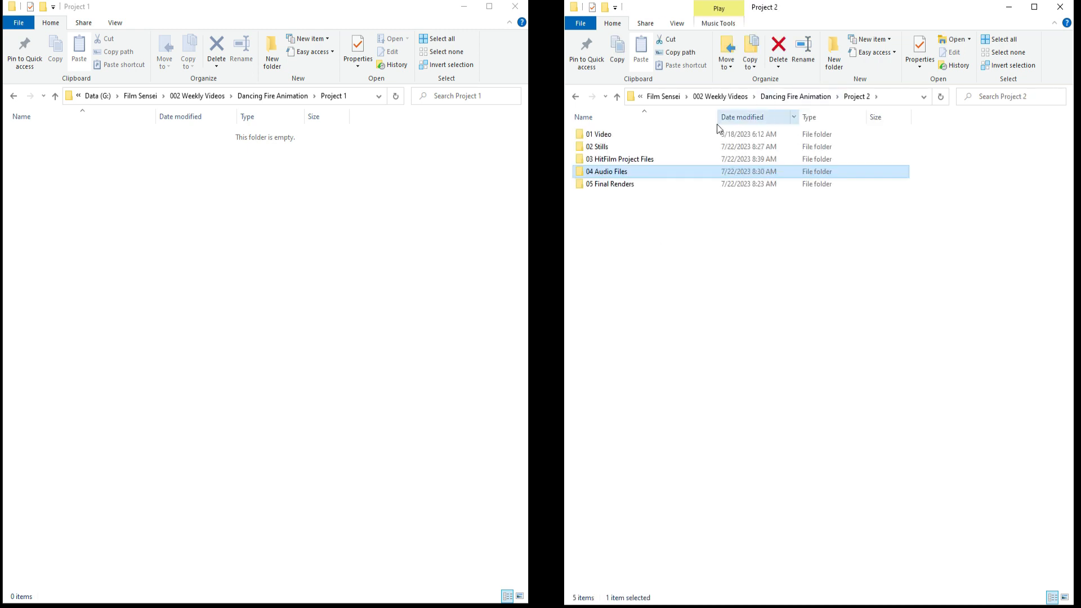
double_click(621, 159)
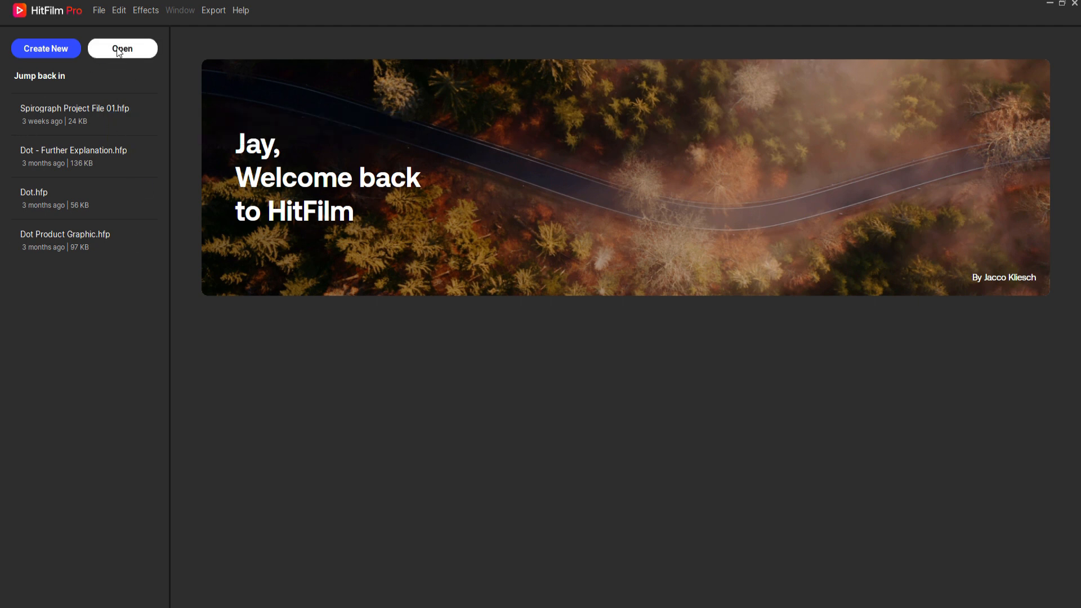
Load Dancing Fire 01.hfp from Project 2 > 03 HitFilm Project Files, reporting missing media
left_click(121, 48)
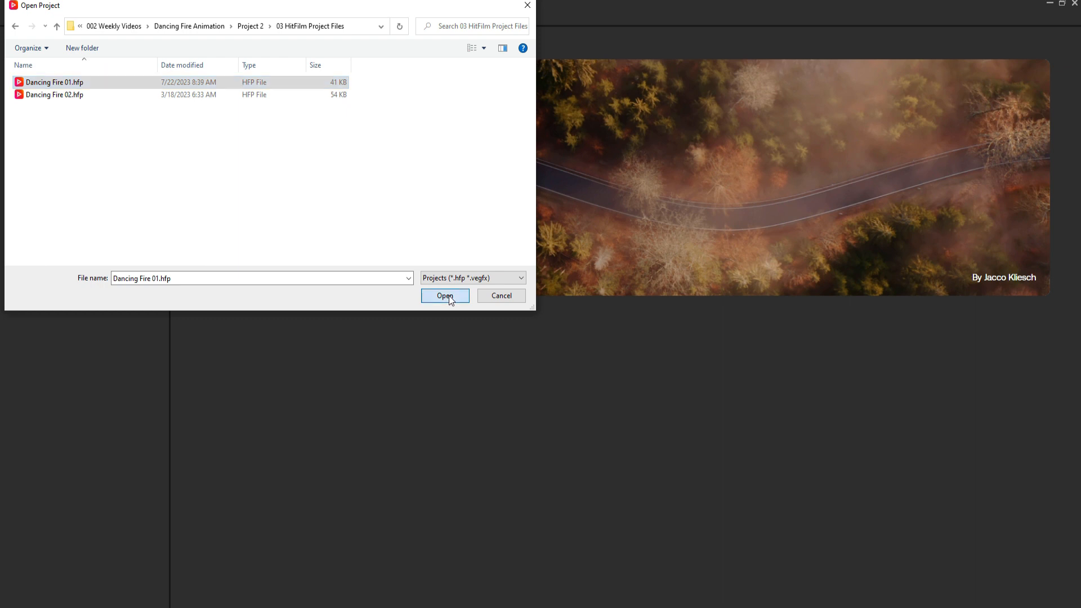
left_click(445, 295)
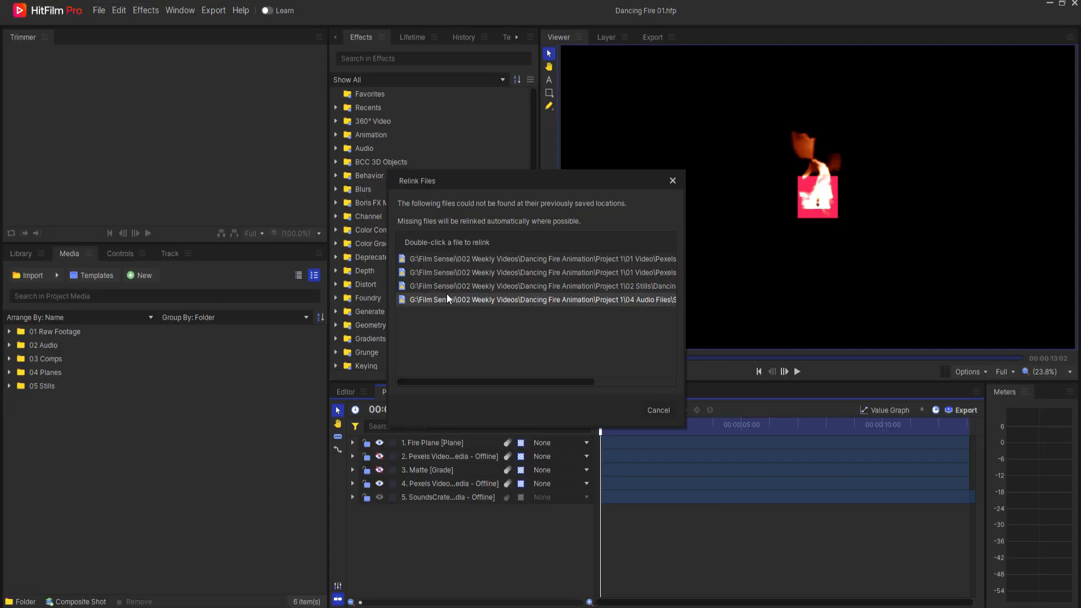
Start relinking the missing Pexels Videos 2795748.mp4 – Mask.mp4 entry in the Relink Files dialog
left_click(541, 300)
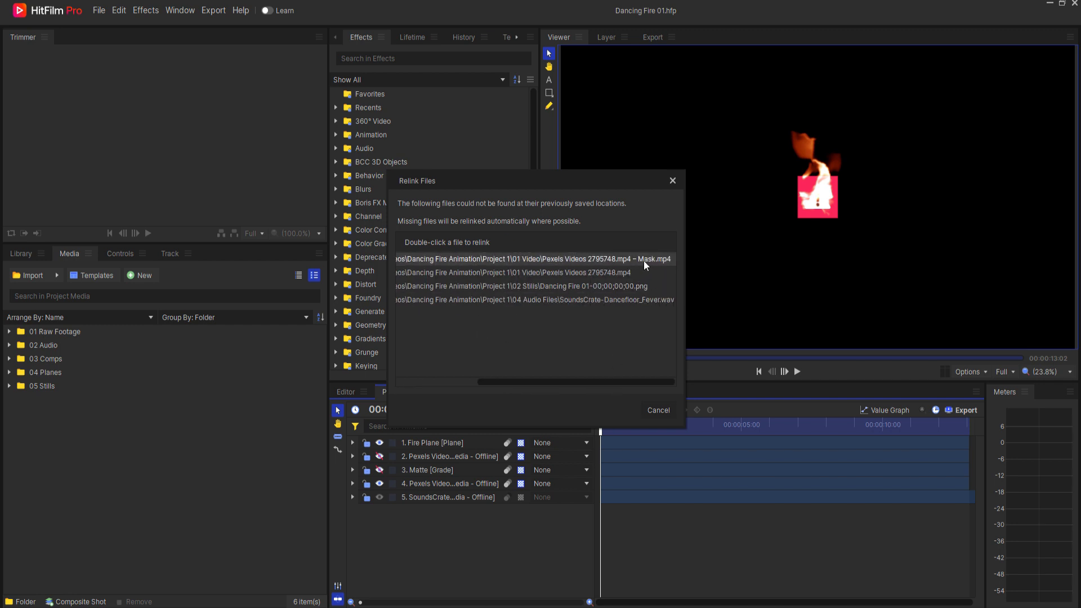
mouse_move(600, 269)
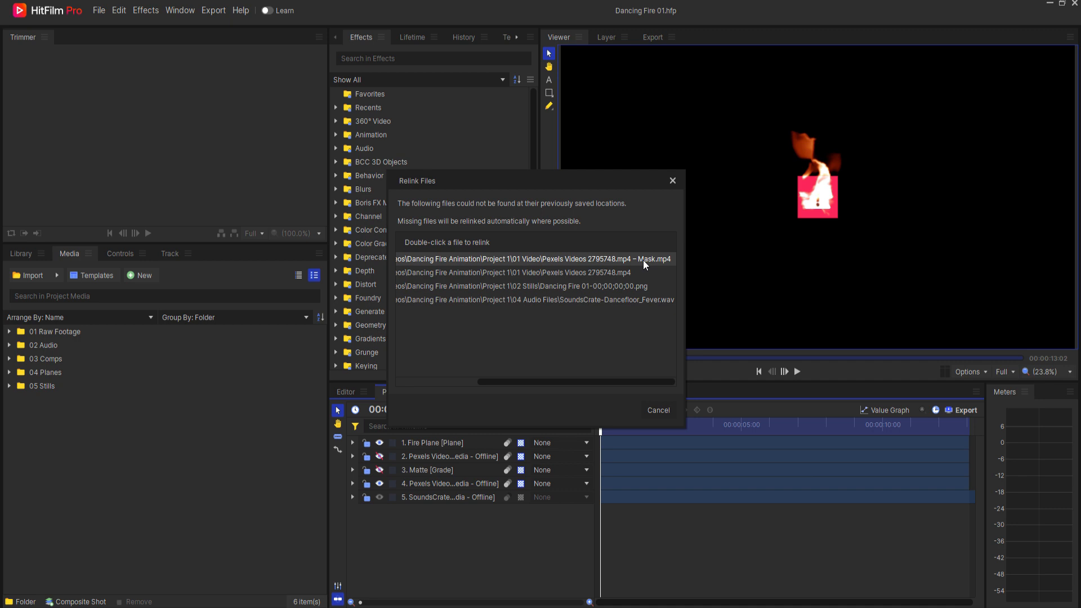
mouse_move(643, 265)
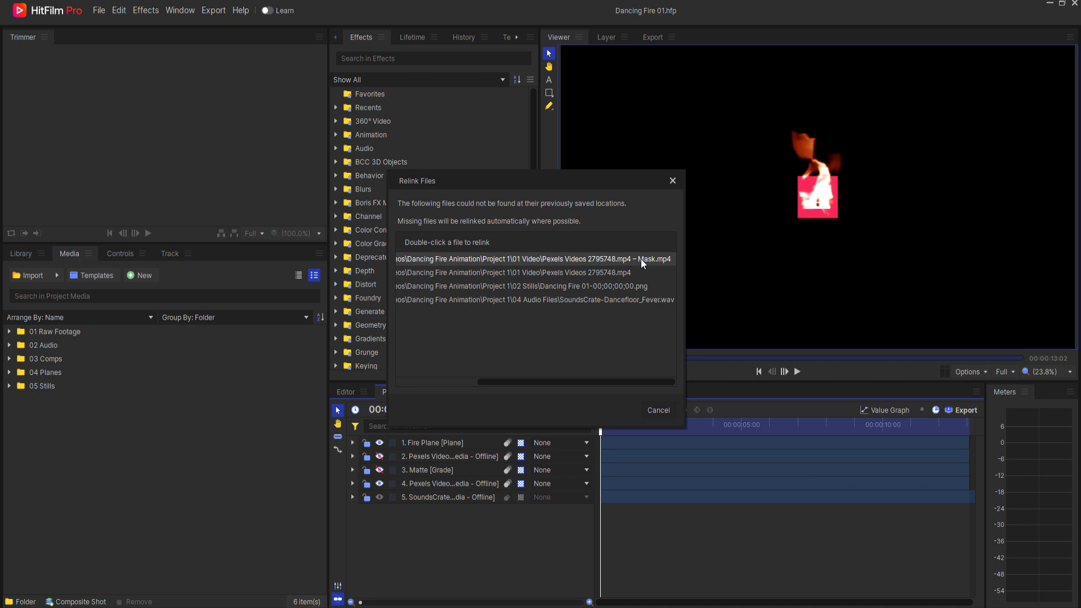
double_click(530, 259)
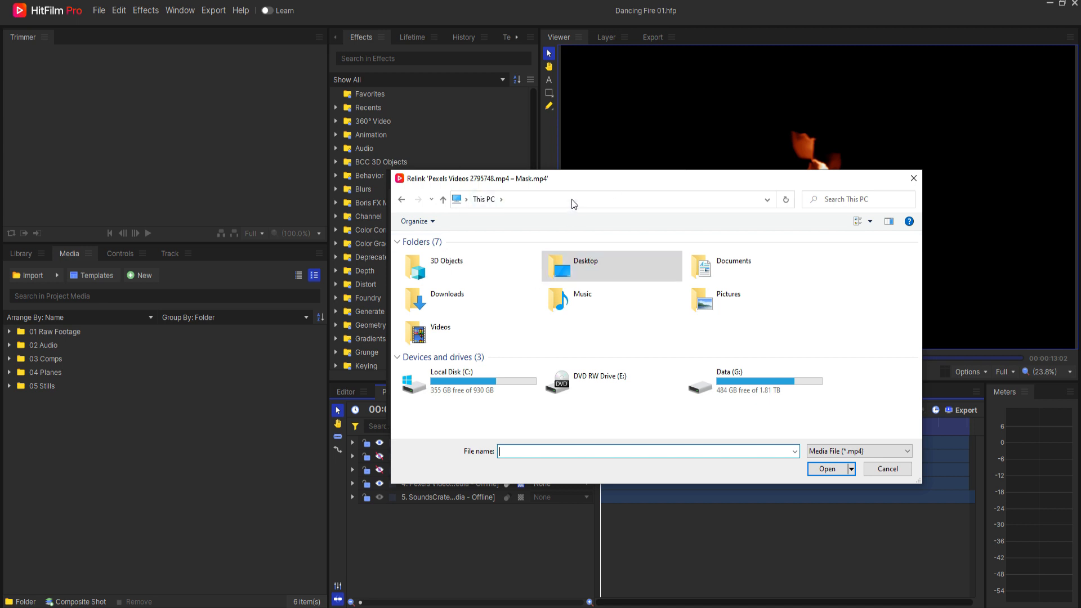
Relink the mask video to its copy in Project 2's 01 Video folder, bringing all layers online
left_click(493, 272)
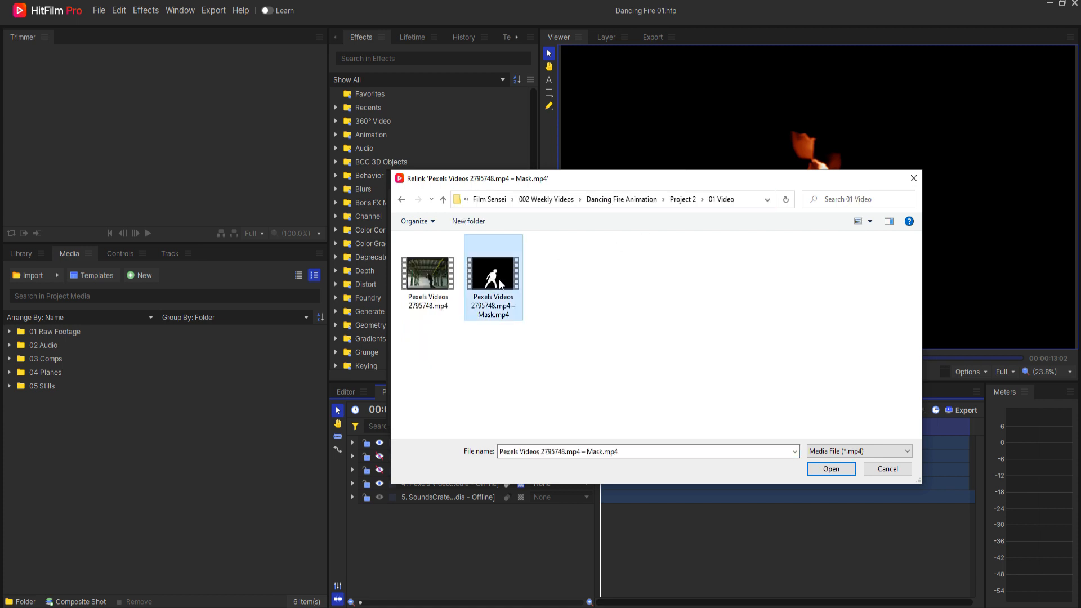
left_click(830, 469)
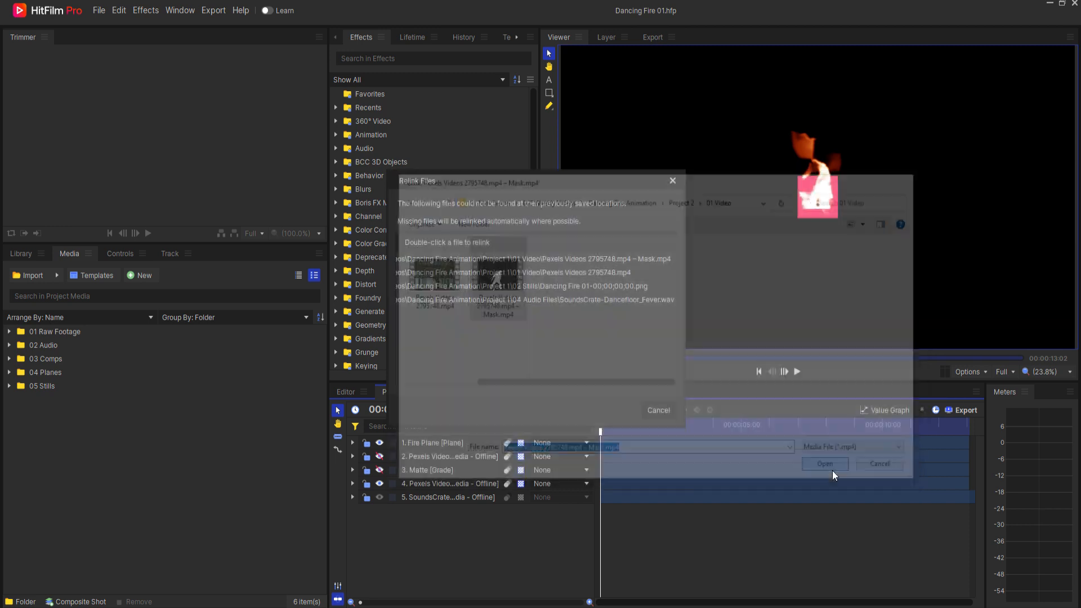
left_click(824, 463)
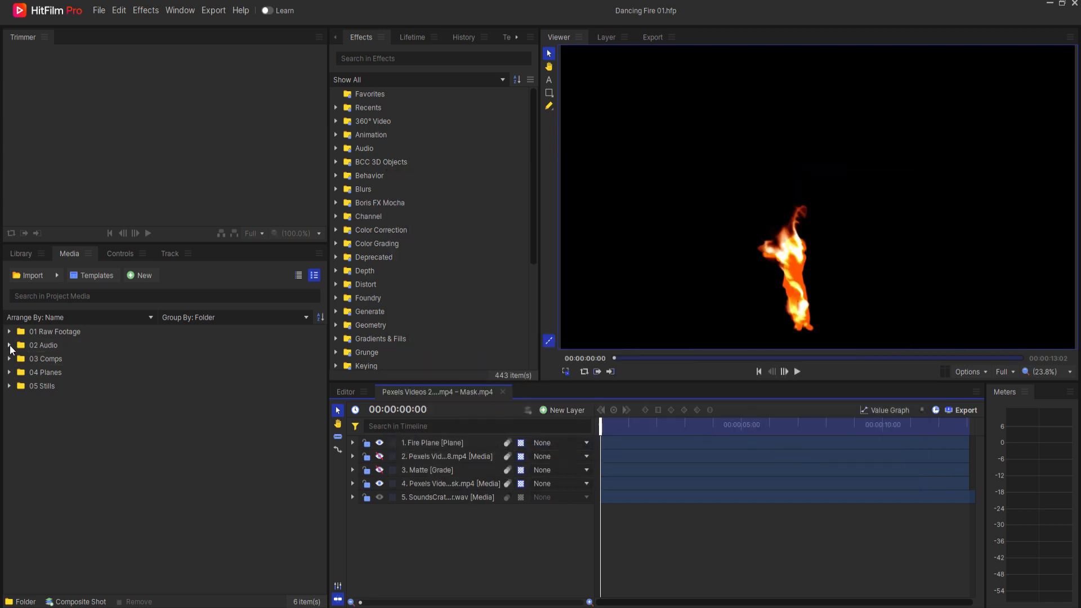
left_click(9, 346)
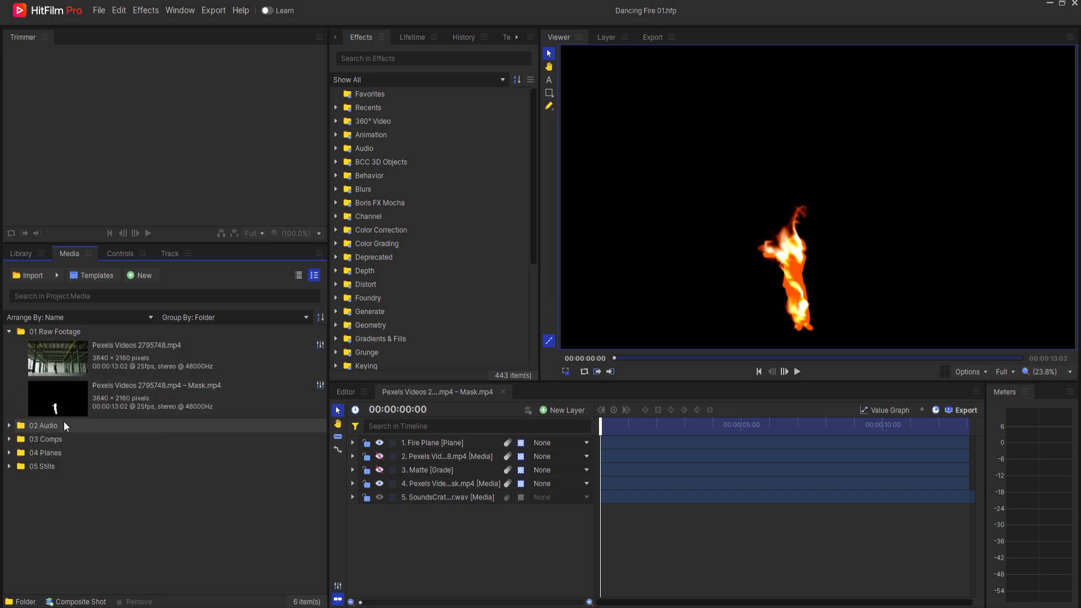
left_click(9, 331)
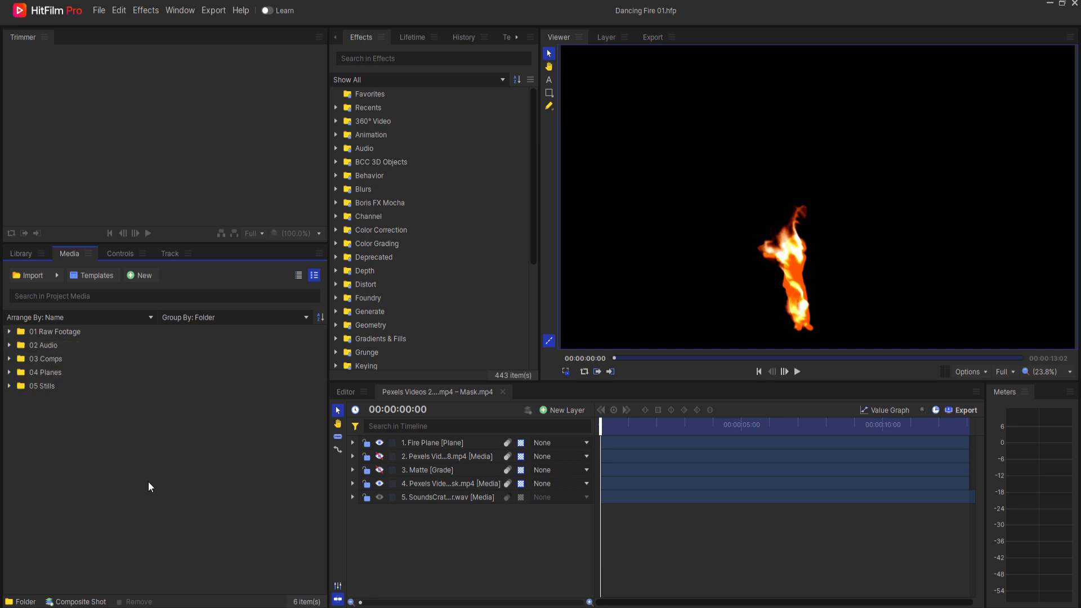
mouse_move(150, 483)
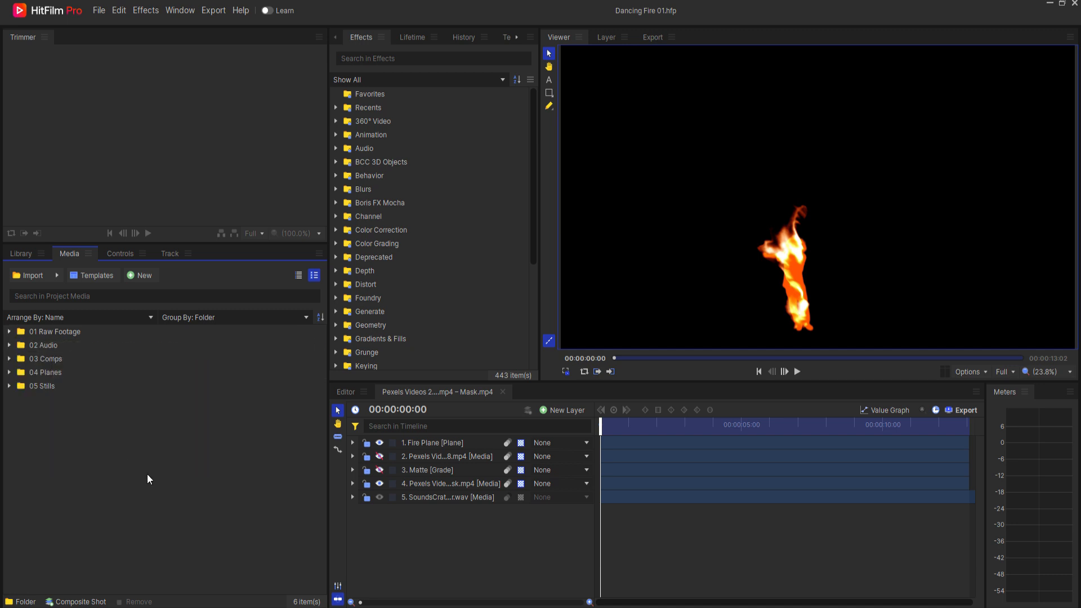